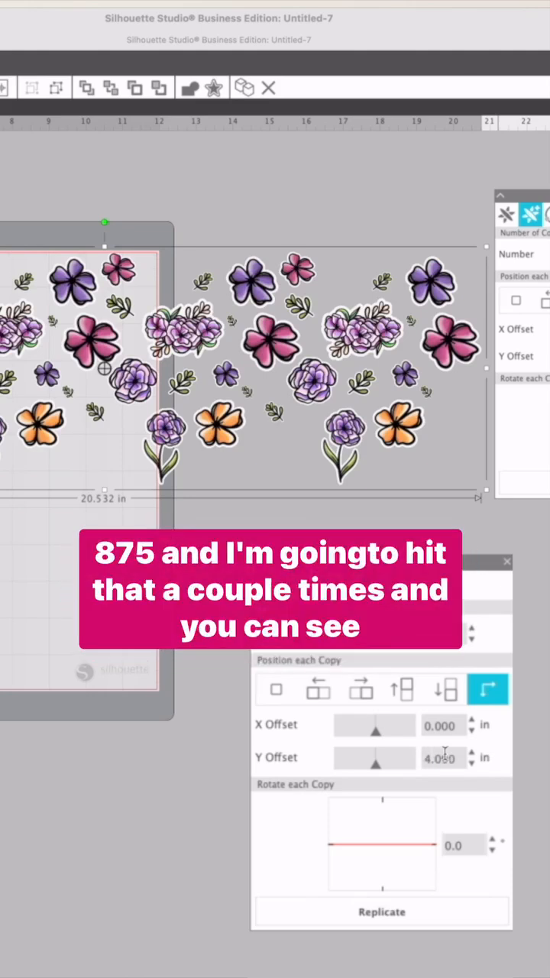
Replicate the flower row downward at a 4.875 in Y offset to fill the page vertically
left_click(471, 752)
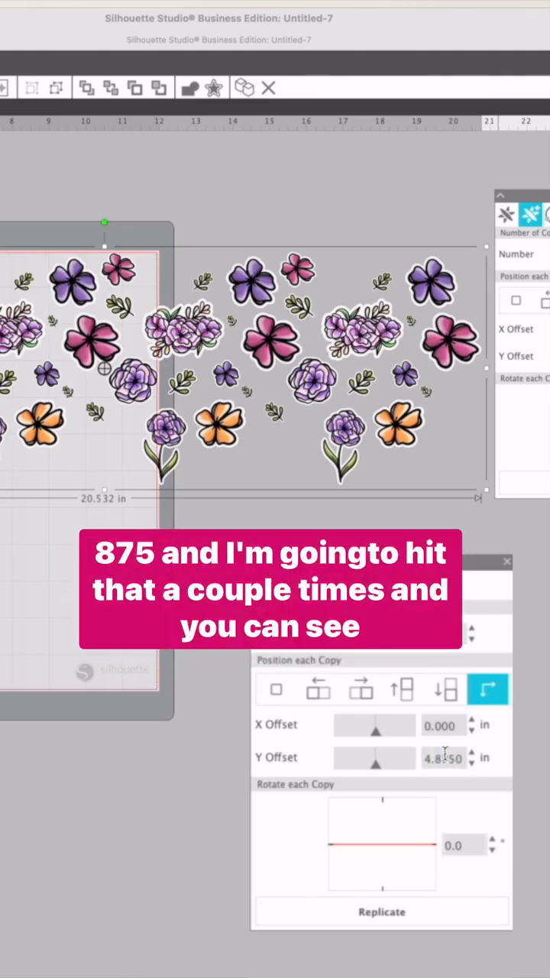
left_click(382, 911)
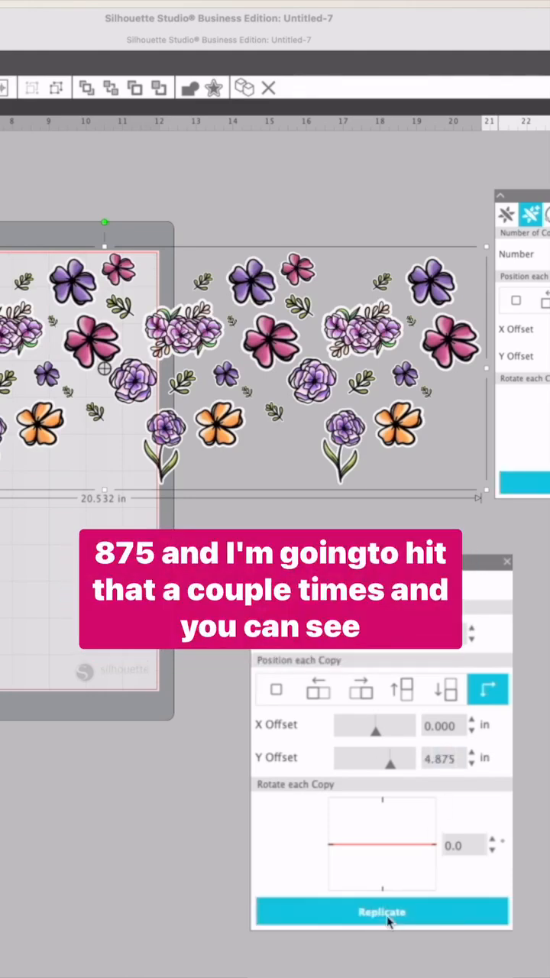
left_click(382, 911)
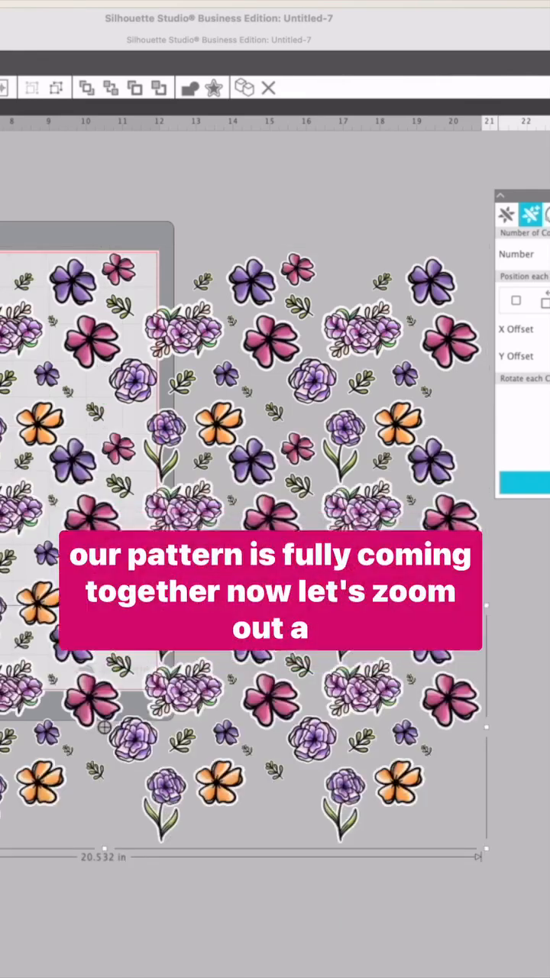